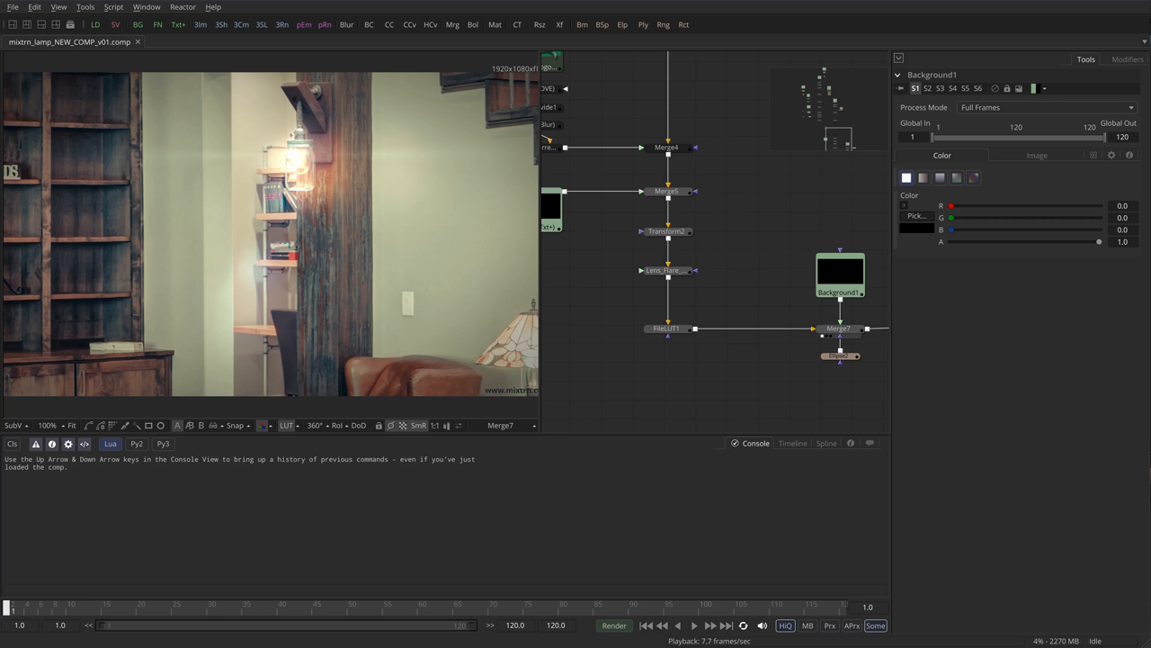
{"action": "mouse_move", "coordinate": [772, 241]}
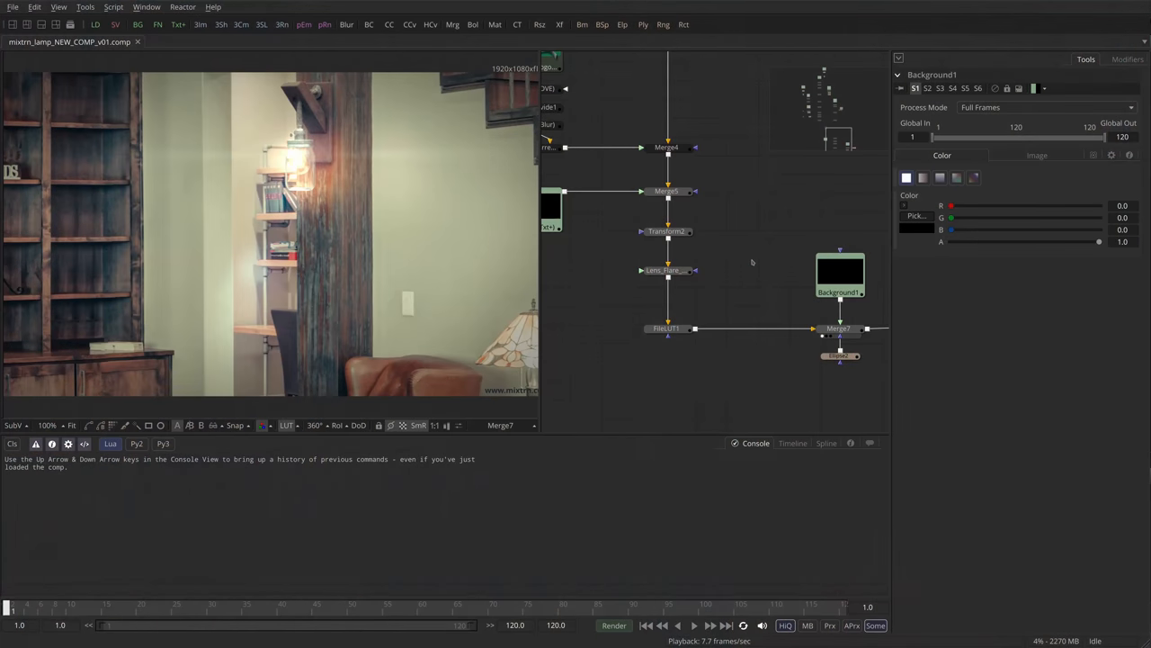
{"action": "mouse_move", "coordinate": [748, 210]}
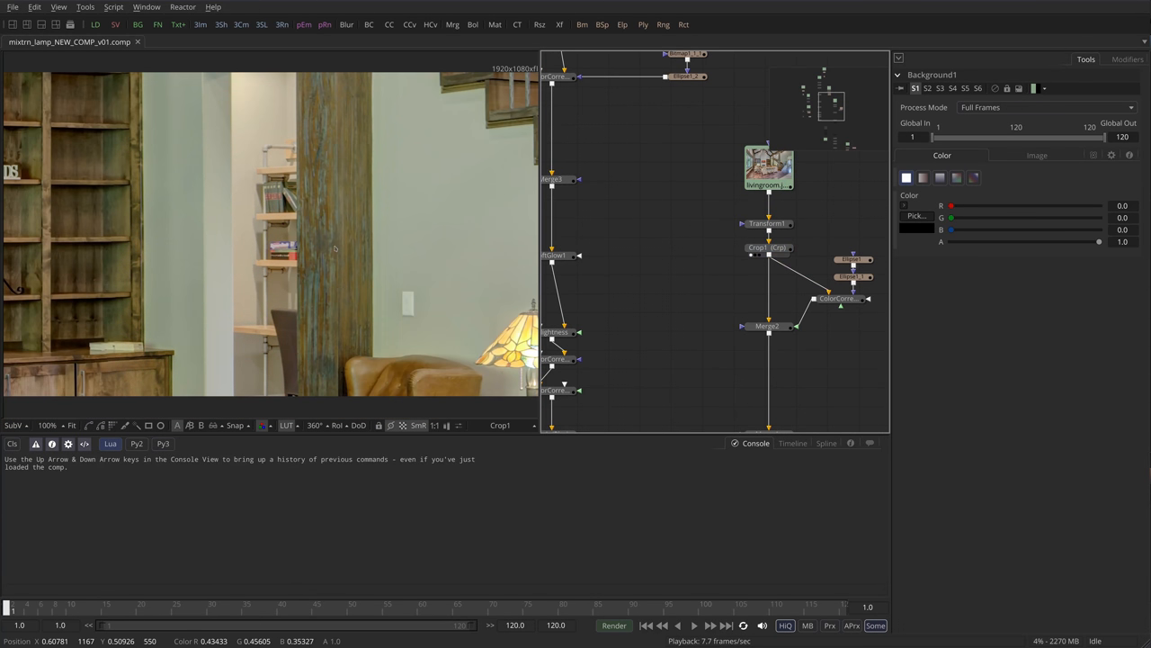
{"action": "mouse_move", "coordinate": [345, 236]}
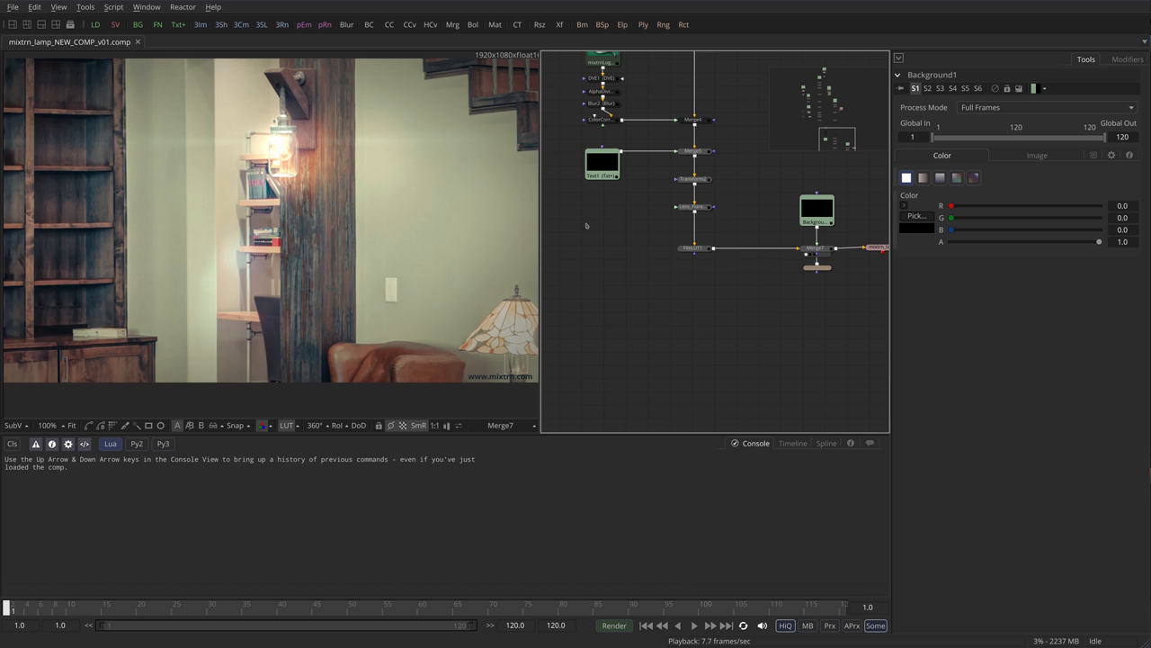
{"action": "mouse_move", "coordinate": [698, 306]}
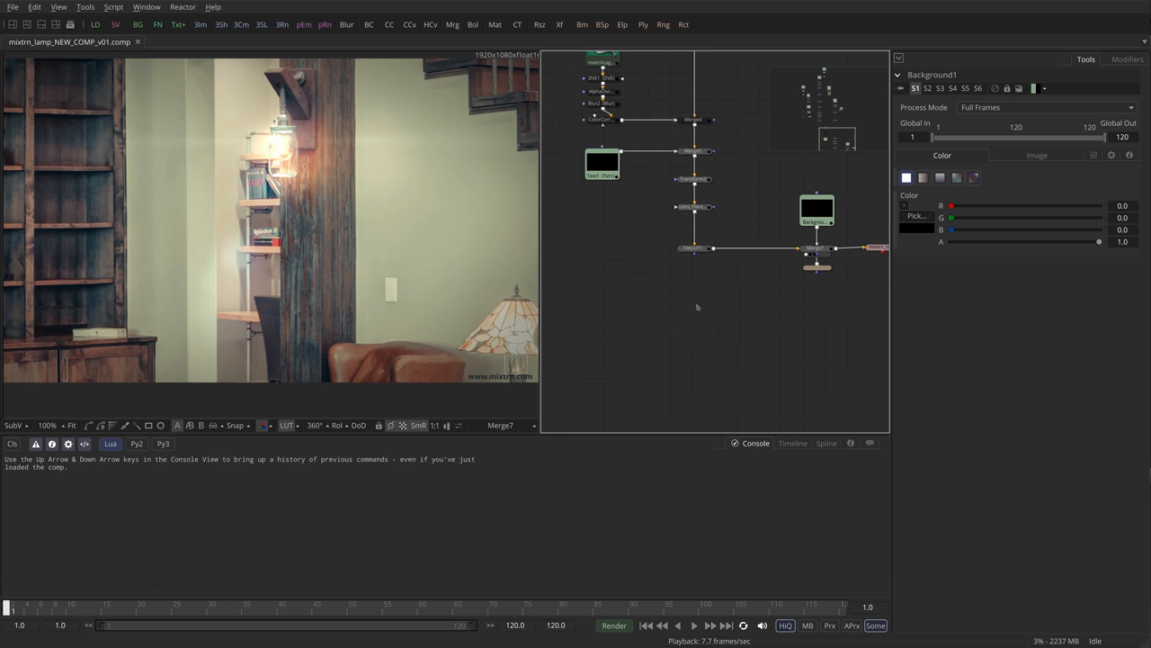
Step: Select the Lens_Flare_V03 node so its strength, hotspot and aberration controls show in the Inspector
{"action": "left_click", "coordinate": [657, 216]}
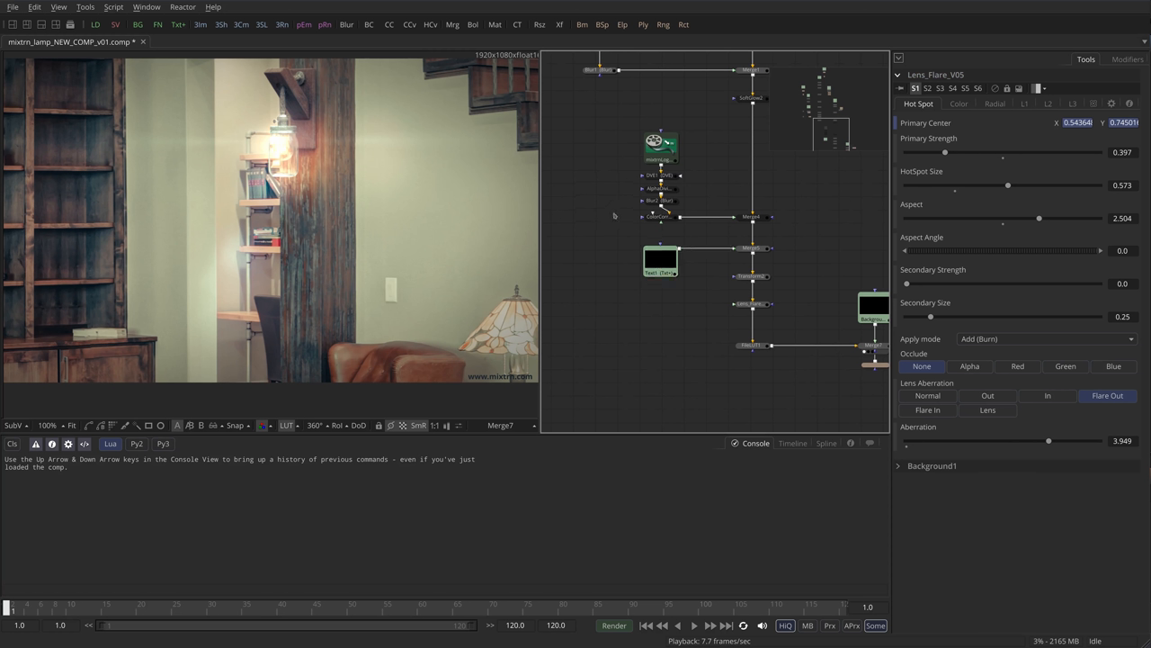
{"action": "mouse_move", "coordinate": [349, 186]}
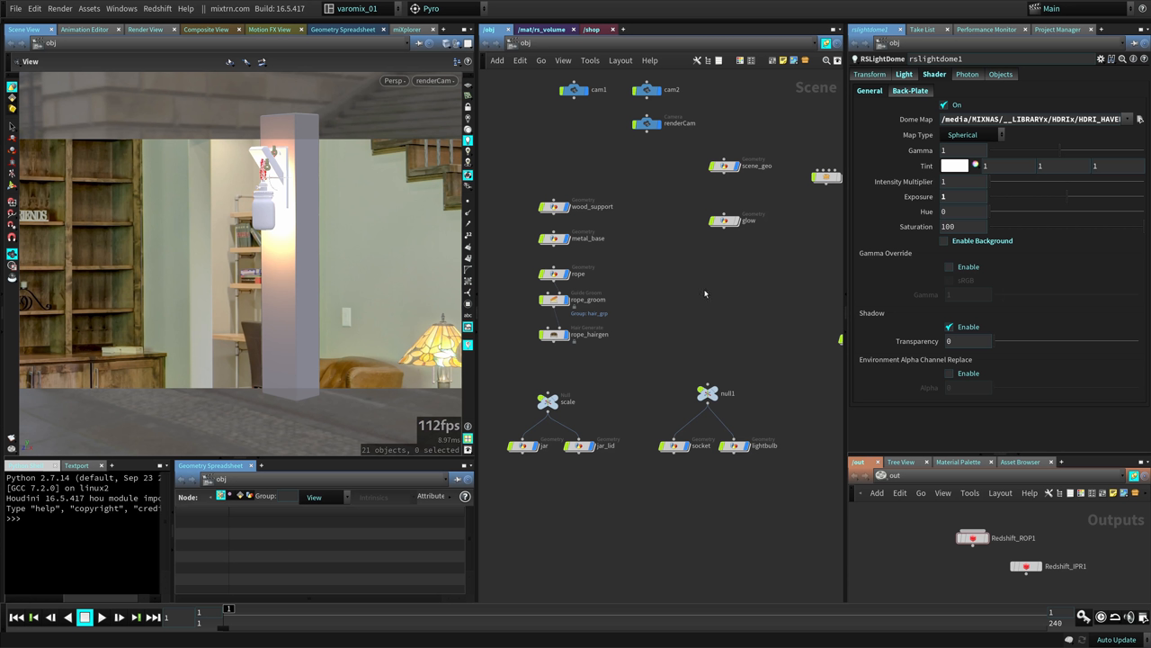
{"action": "mouse_move", "coordinate": [691, 299]}
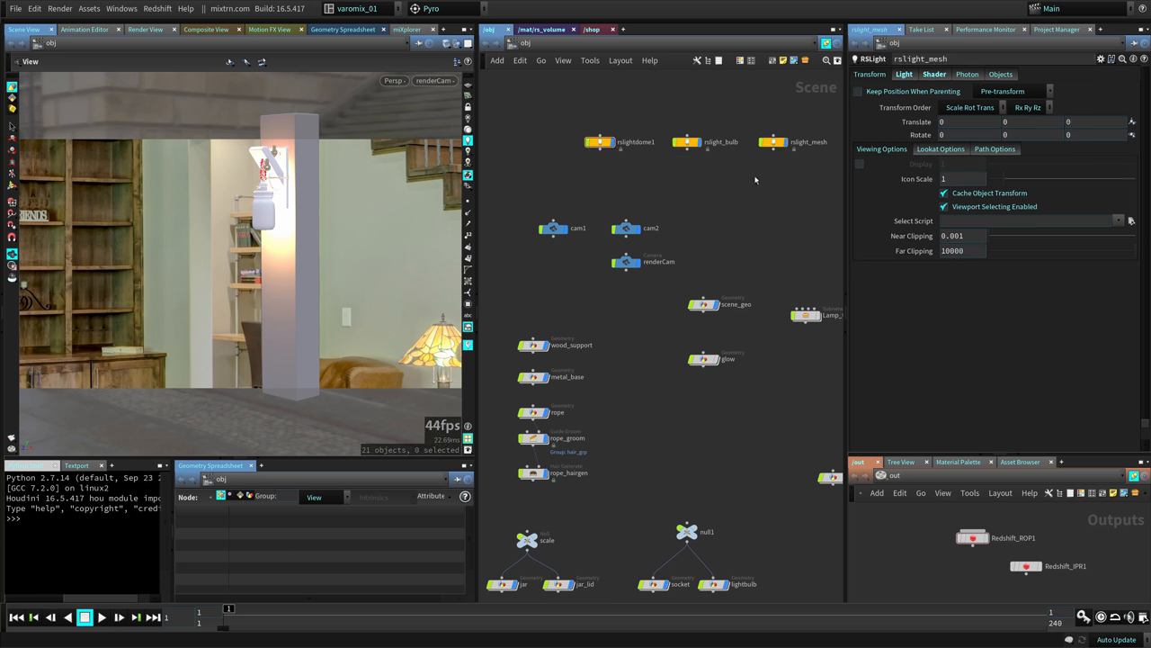
Step: Review the rslightdome1 dome light, then show the rslight_mesh light's parameters
{"action": "left_click", "coordinate": [601, 142]}
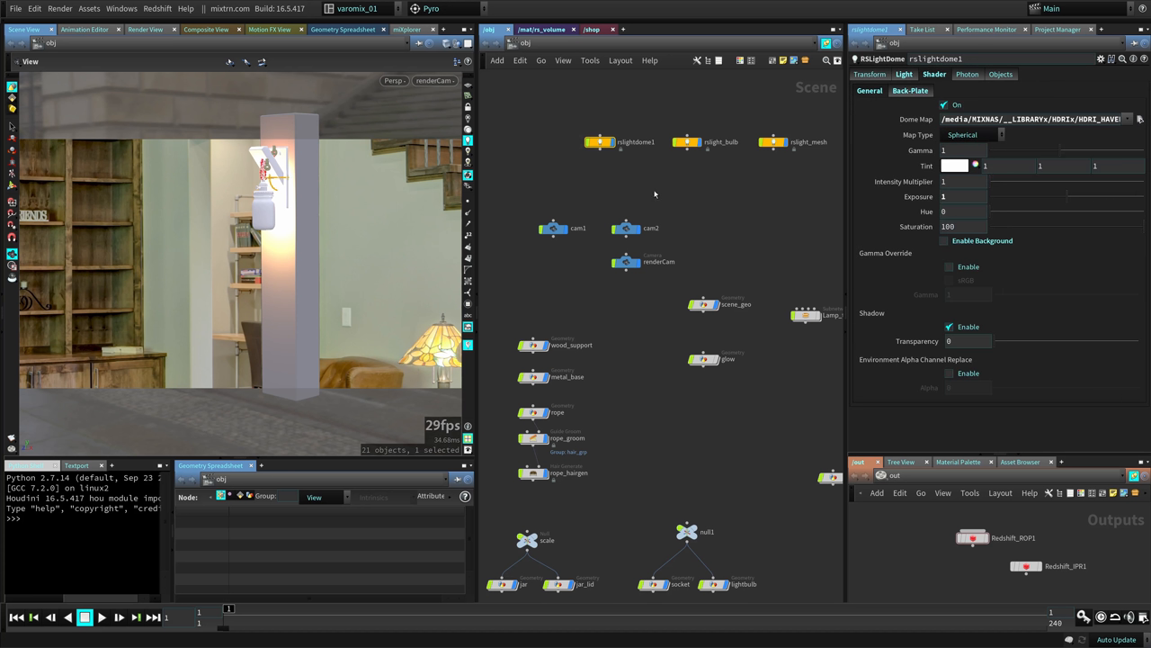
{"action": "mouse_move", "coordinate": [543, 191]}
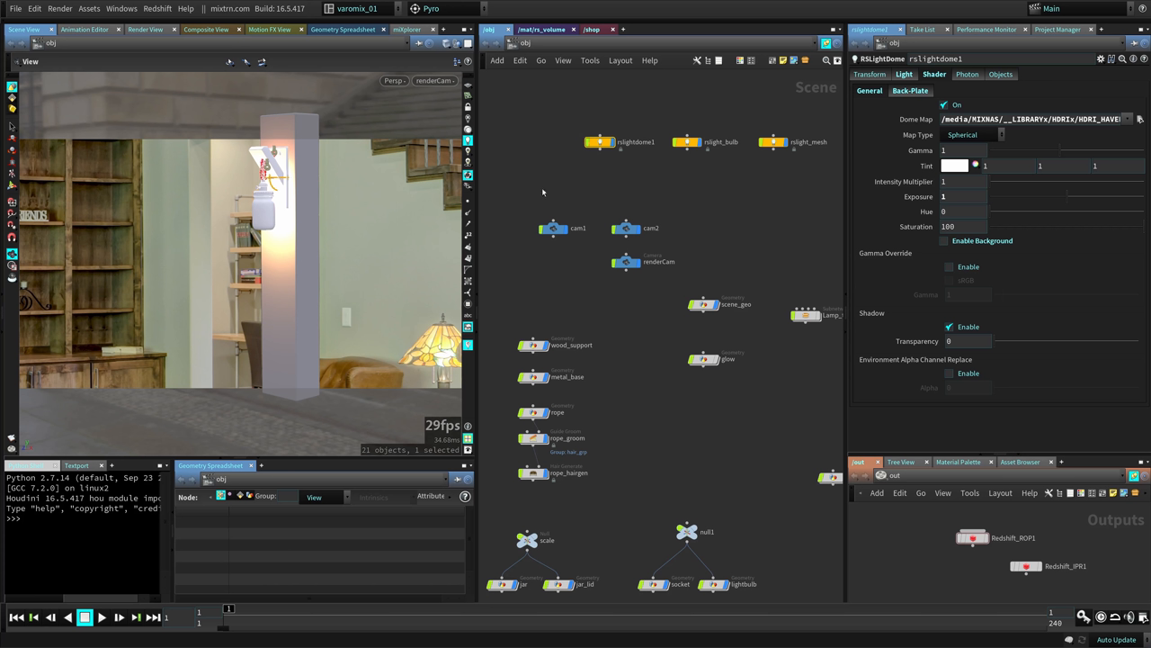
{"action": "left_click", "coordinate": [773, 141]}
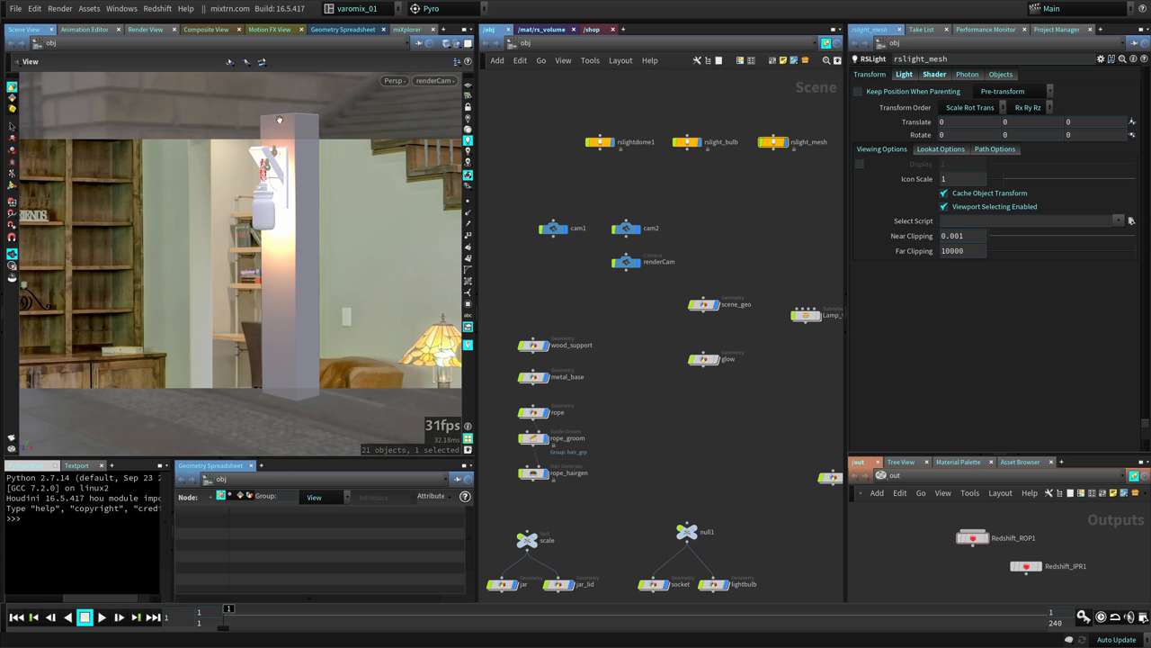
{"action": "mouse_move", "coordinate": [432, 115]}
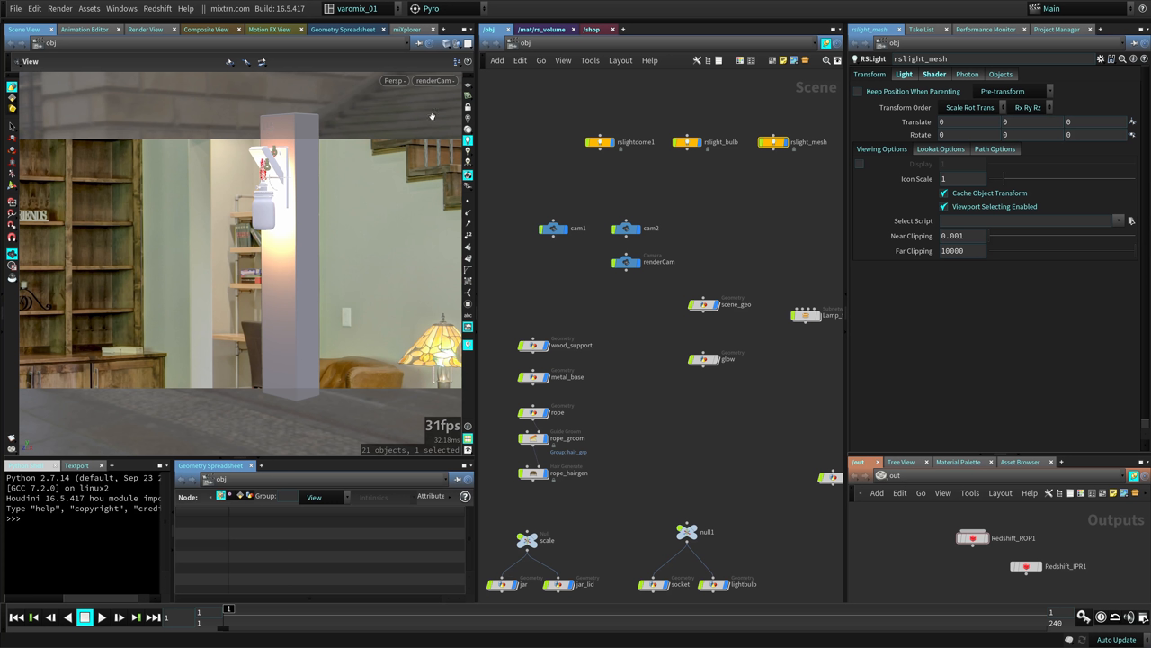
{"action": "mouse_move", "coordinate": [273, 218]}
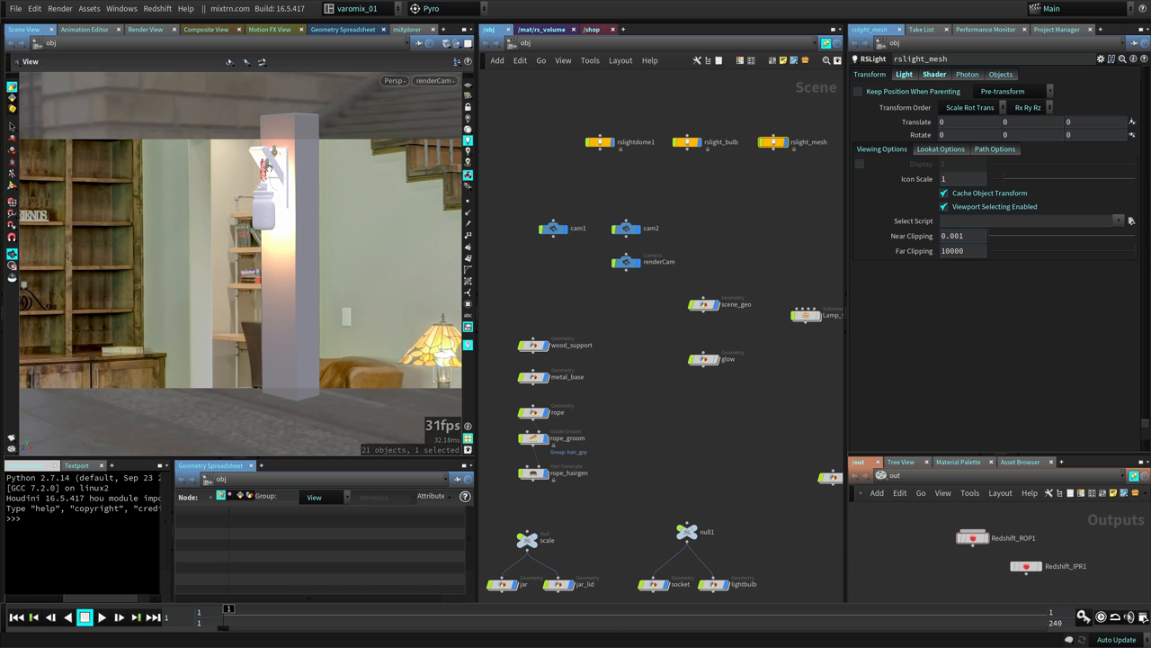
{"action": "scroll", "scroll_direction": "down", "scroll_amount": 3}
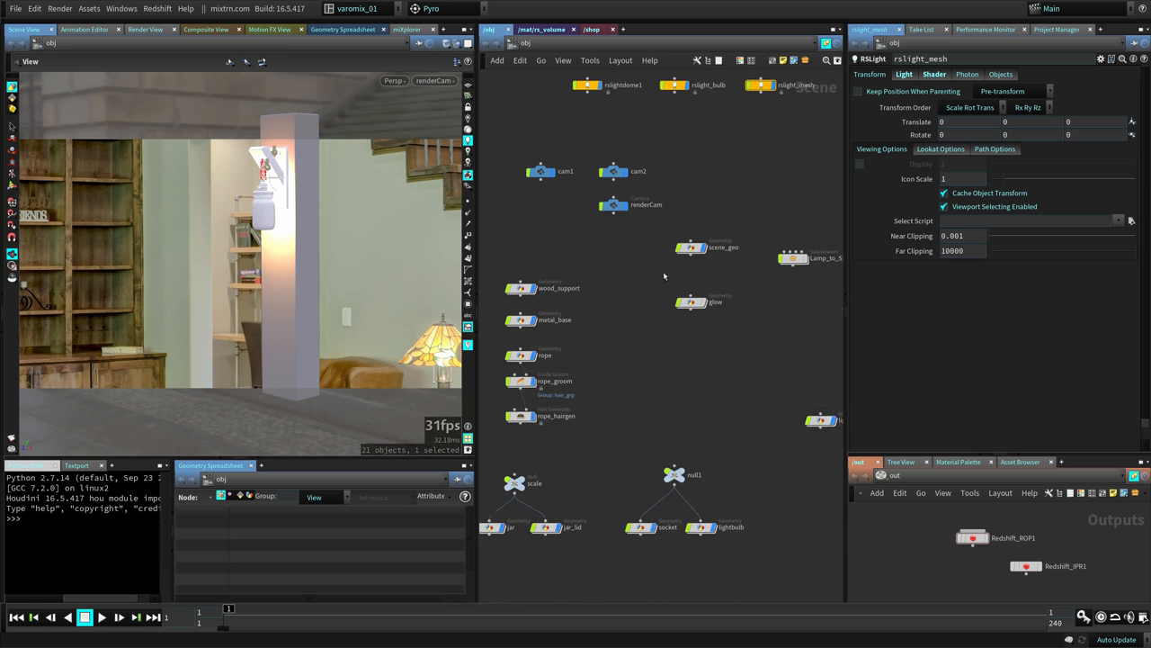
{"action": "left_click", "coordinate": [691, 248]}
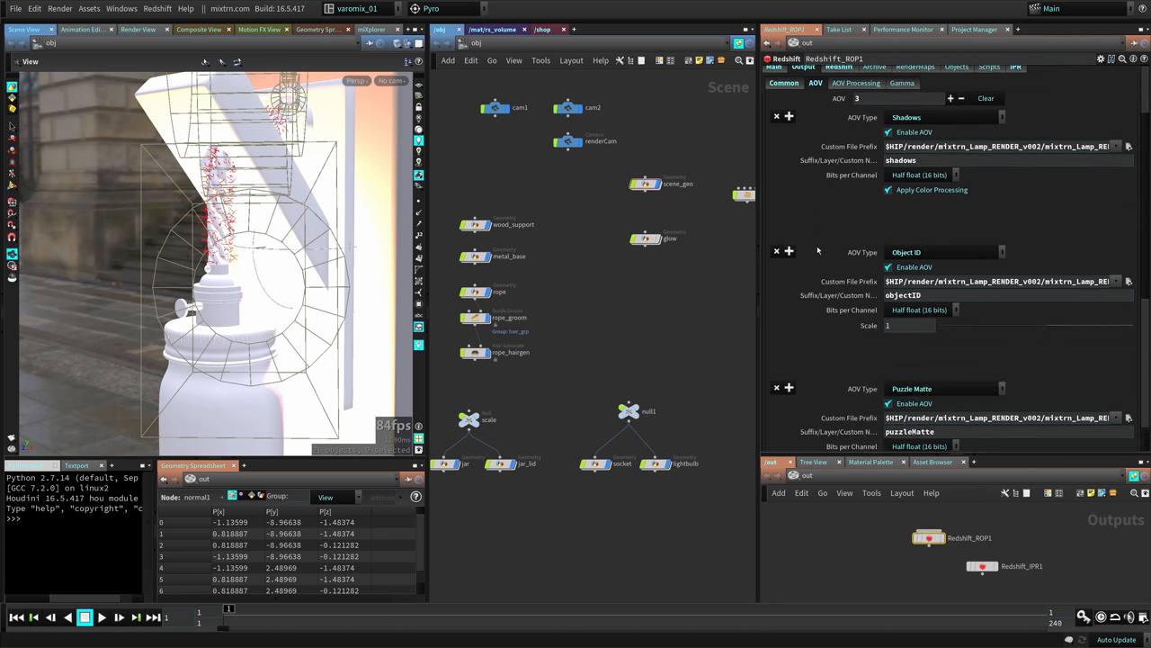
{"action": "scroll", "scroll_direction": "down", "scroll_amount": 3}
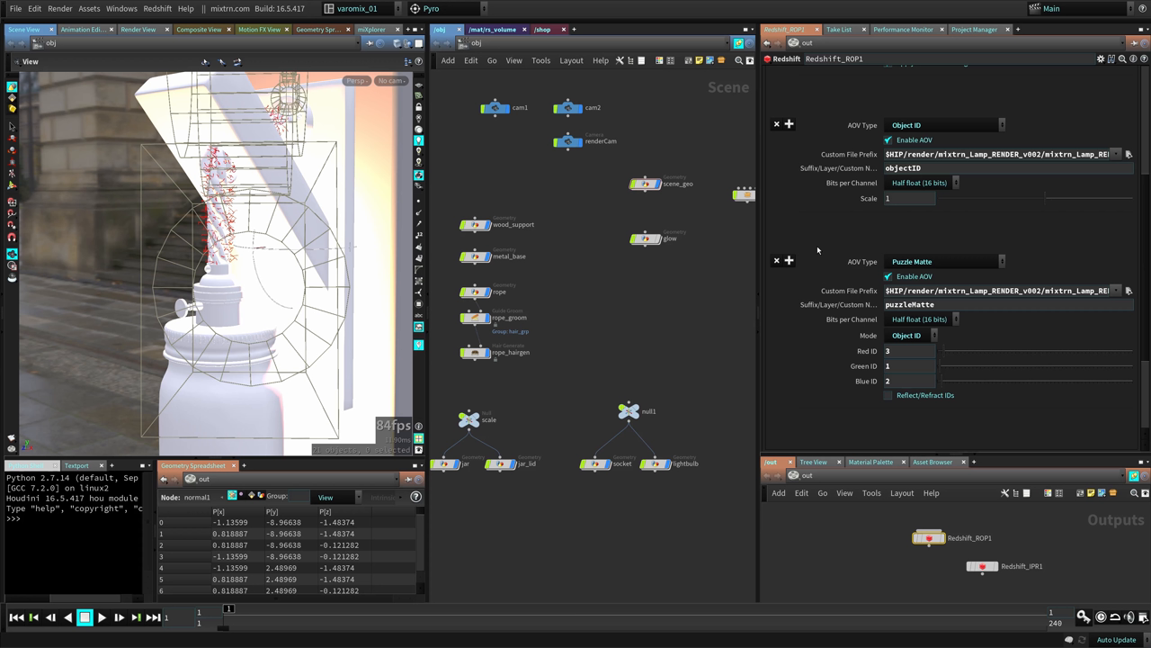
{"action": "mouse_move", "coordinate": [792, 318]}
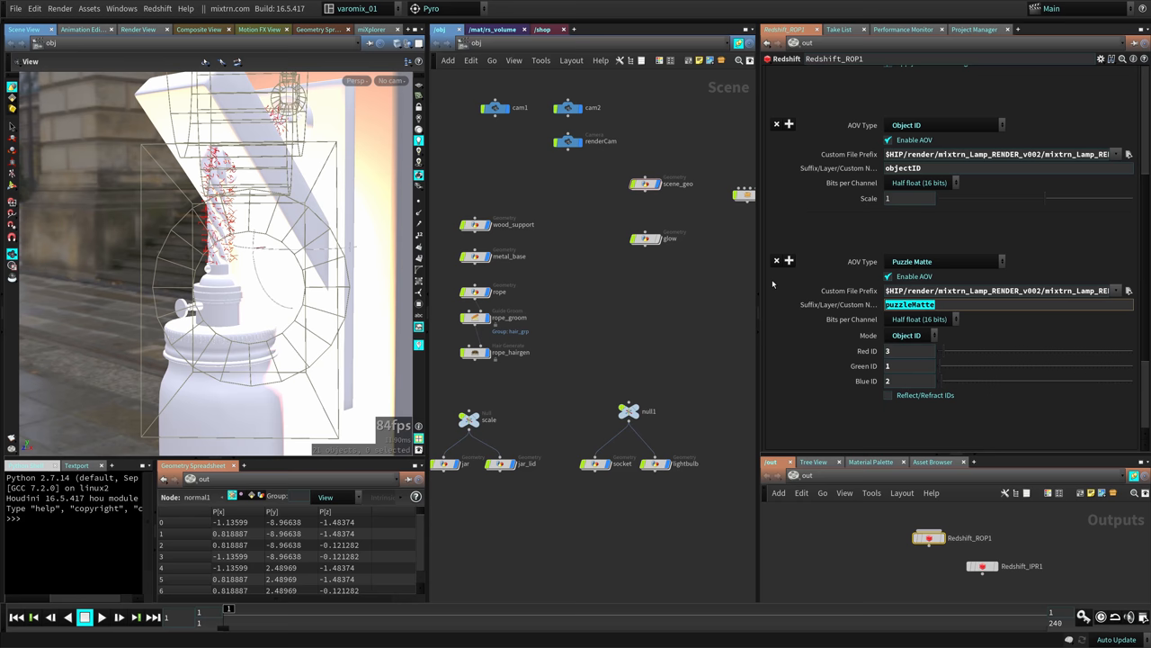
{"action": "mouse_move", "coordinate": [291, 149]}
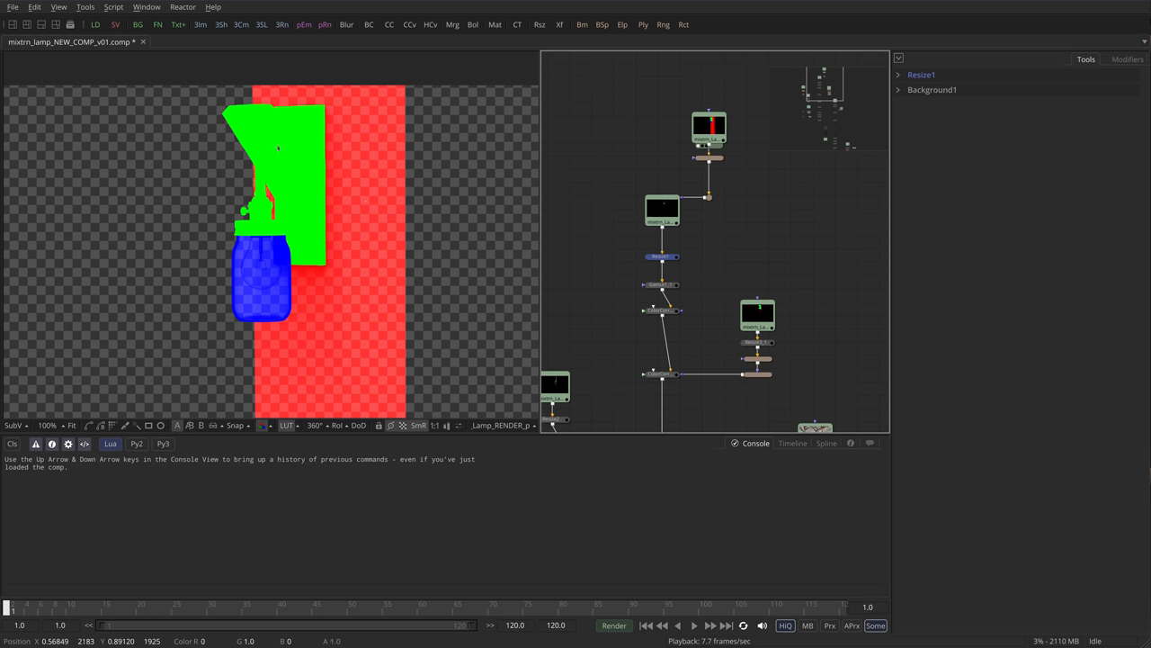
{"action": "mouse_move", "coordinate": [250, 248]}
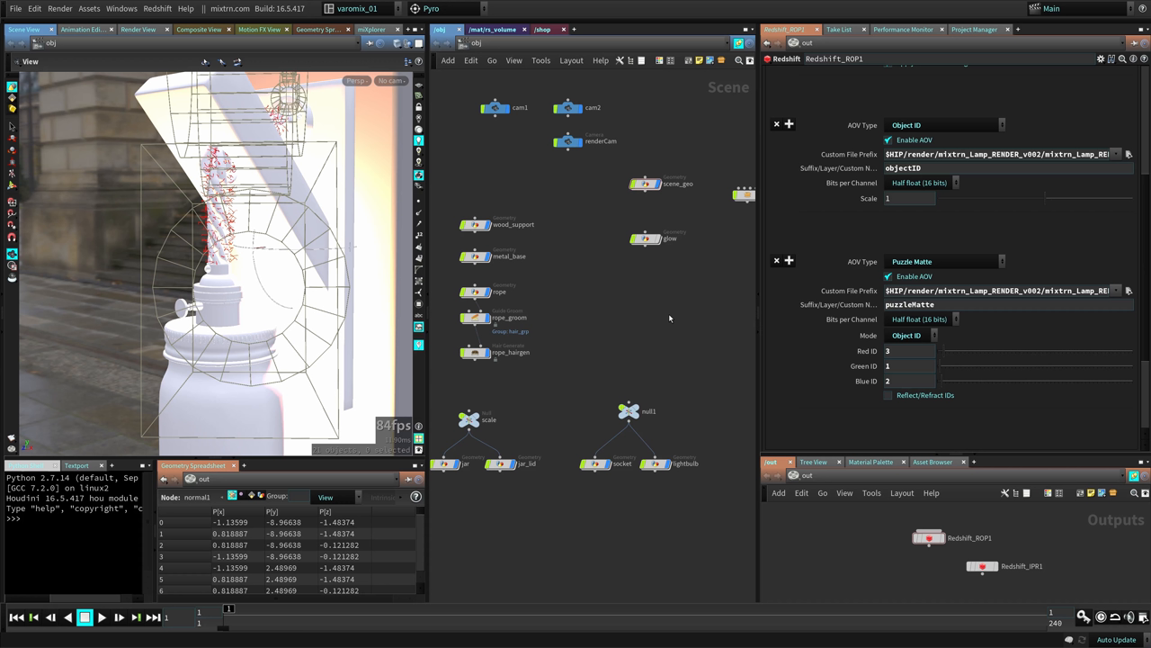
{"action": "mouse_move", "coordinate": [625, 297]}
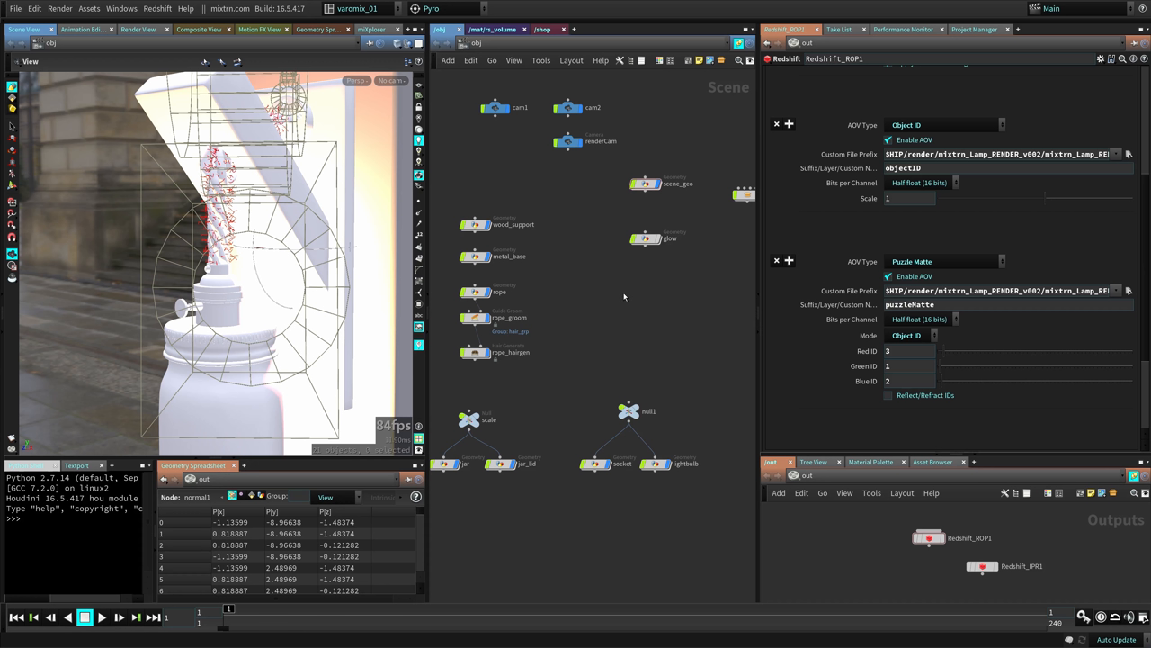